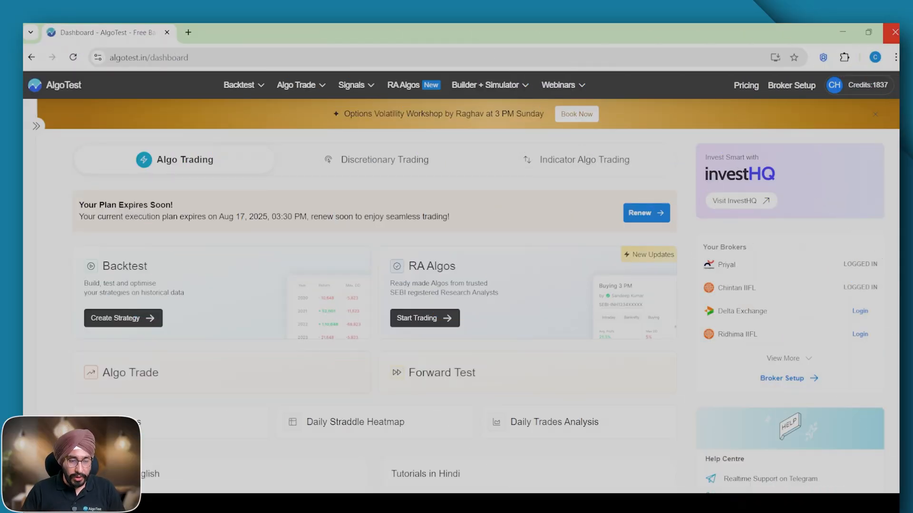
pyautogui.moveTo(122, 318)
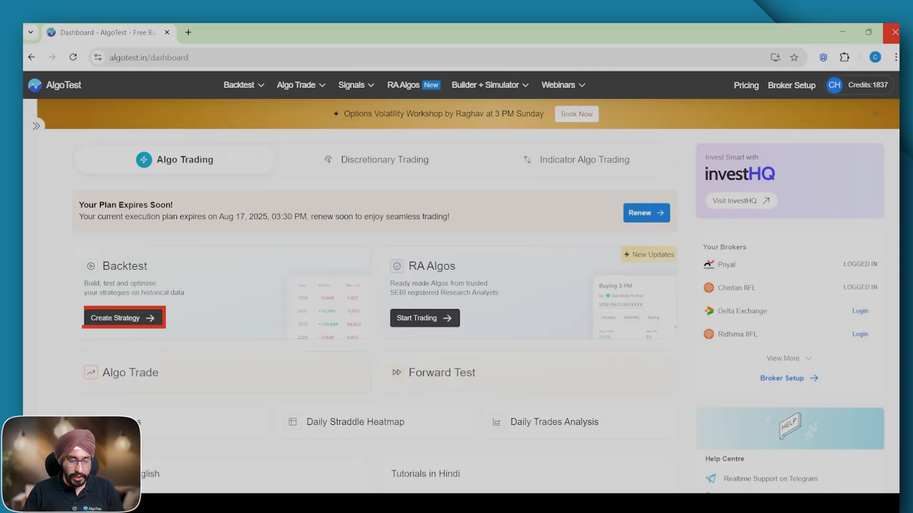
# - Start a new strategy with a 09:20 AM entry time
pyautogui.click(120, 318)
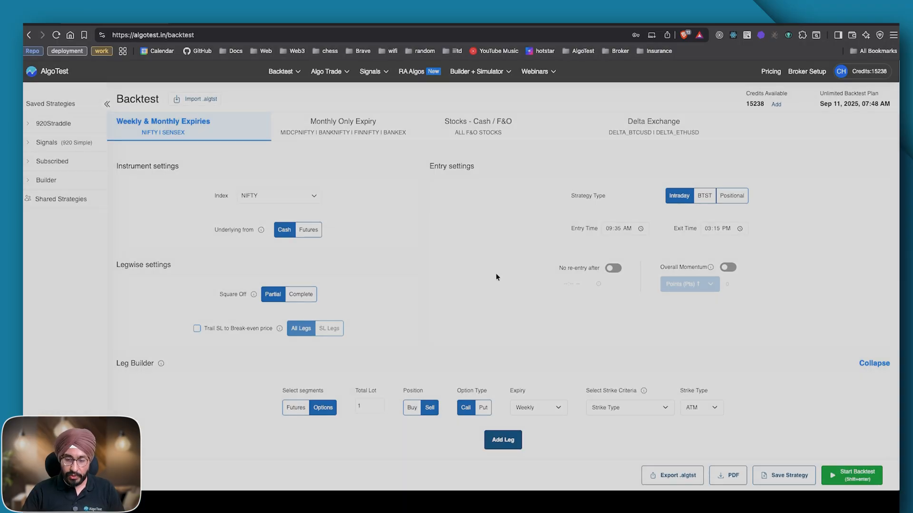
pyautogui.click(620, 229)
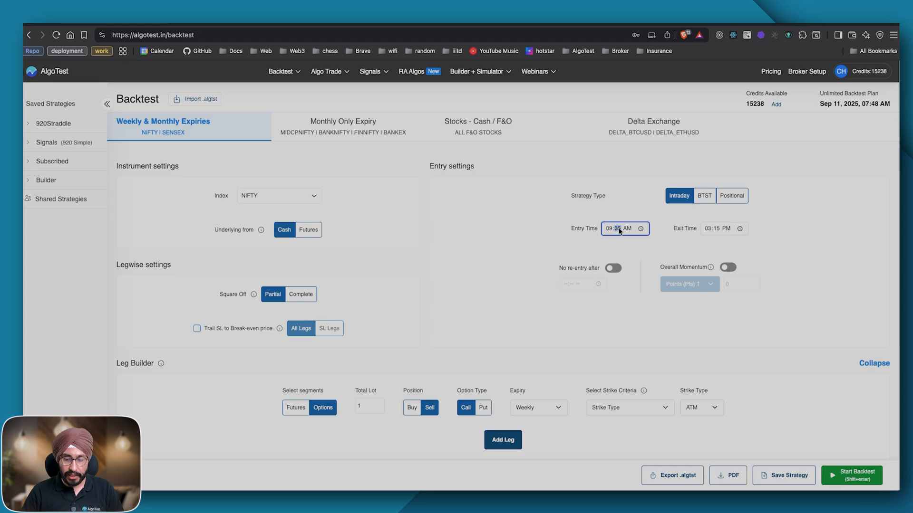
pyautogui.write('09:20 AM')
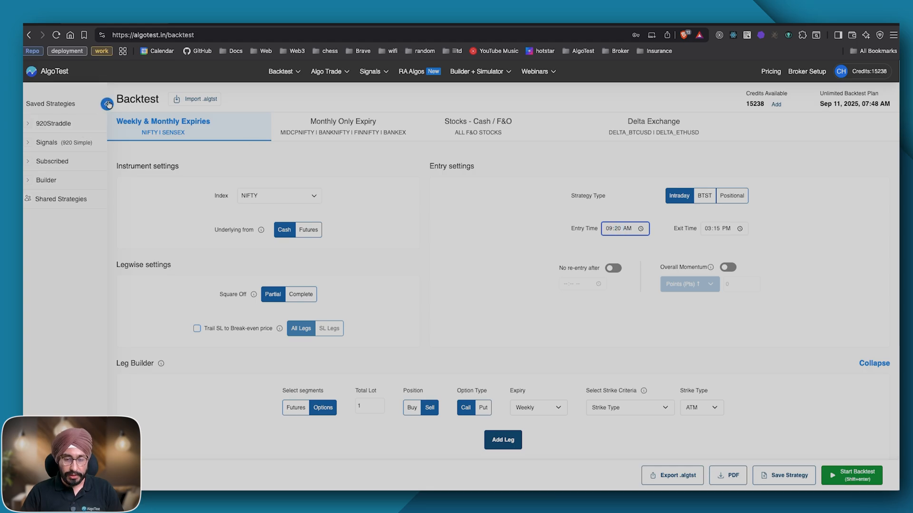
pyautogui.click(503, 439)
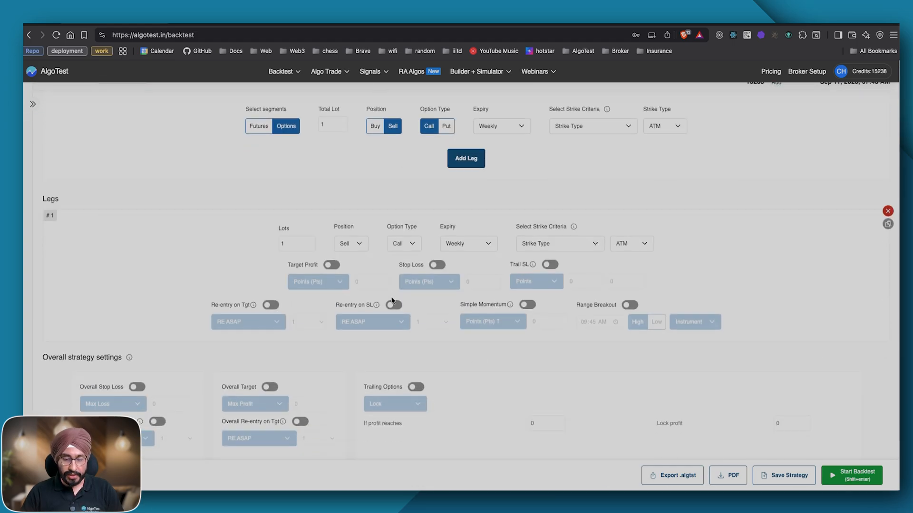
# - Give the first leg a 30% stop loss and make the second leg a put
pyautogui.click(437, 264)
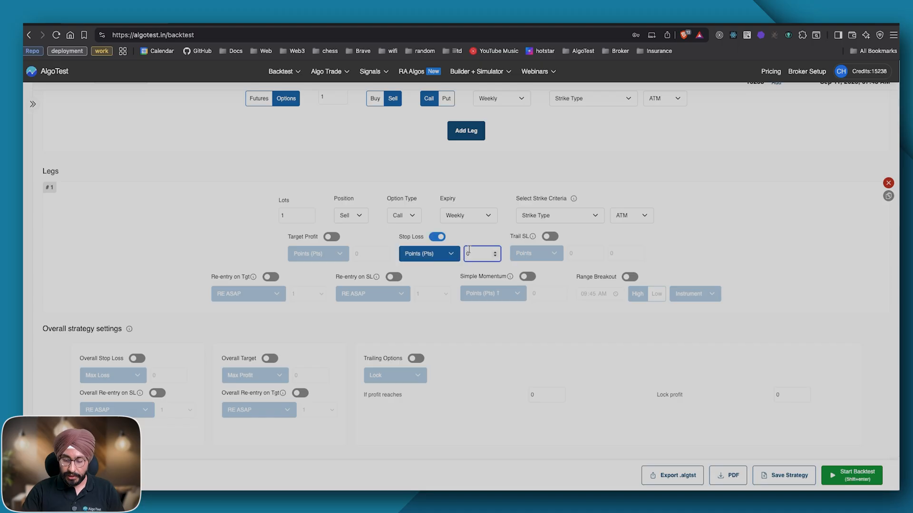
pyautogui.write('30')
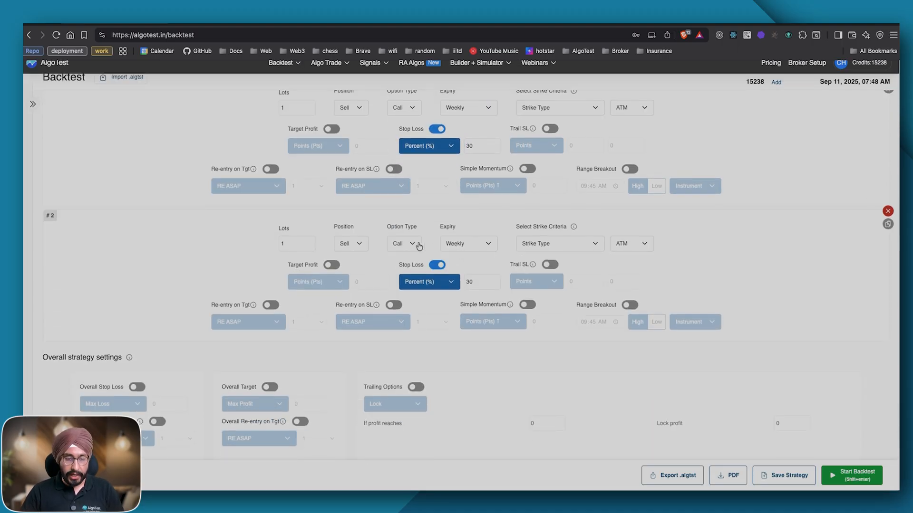
pyautogui.click(403, 243)
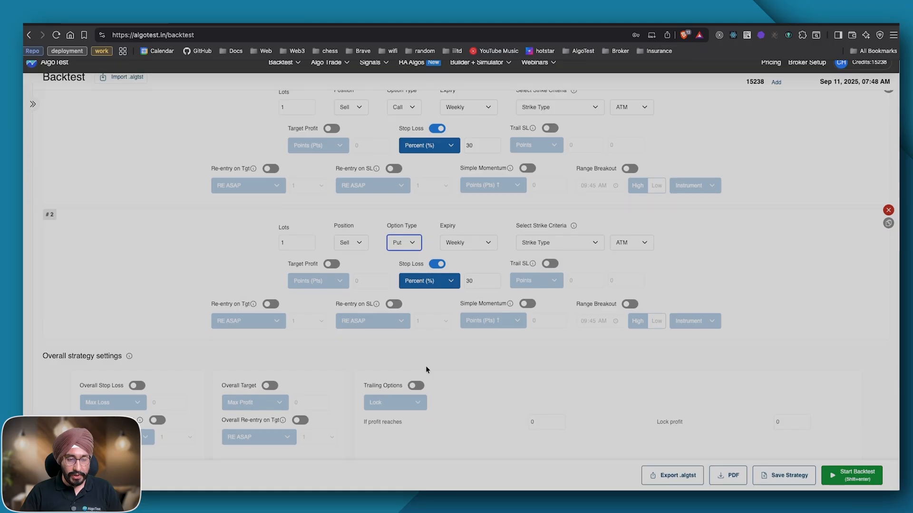
# - Enable a 1000 overall stop loss and run the backtest
pyautogui.click(137, 352)
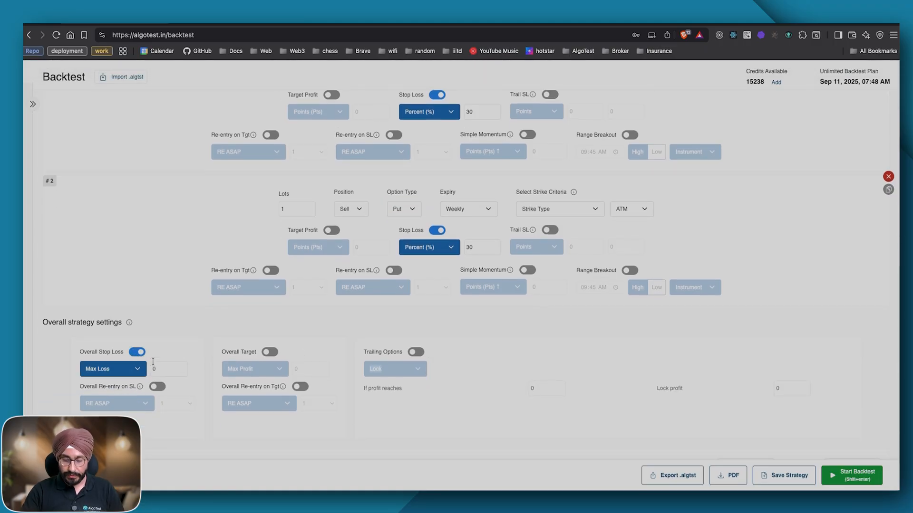
pyautogui.write('100')
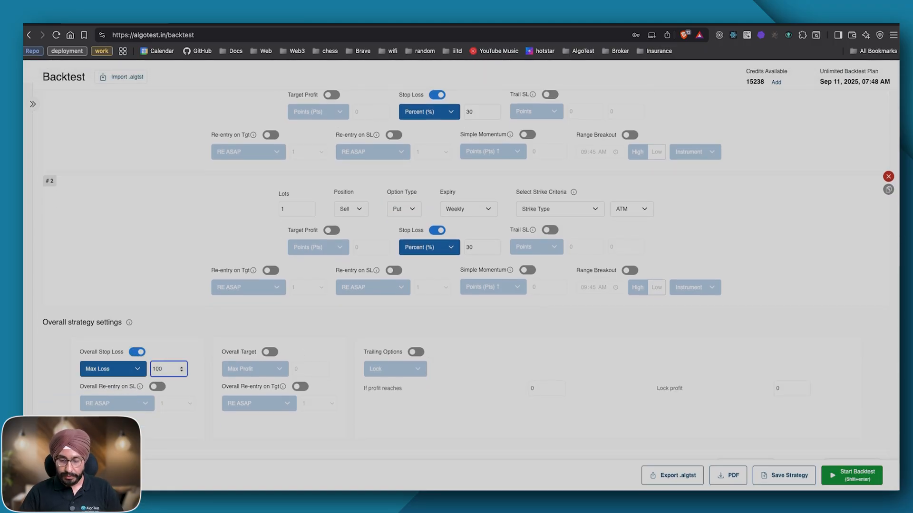
pyautogui.write('1000')
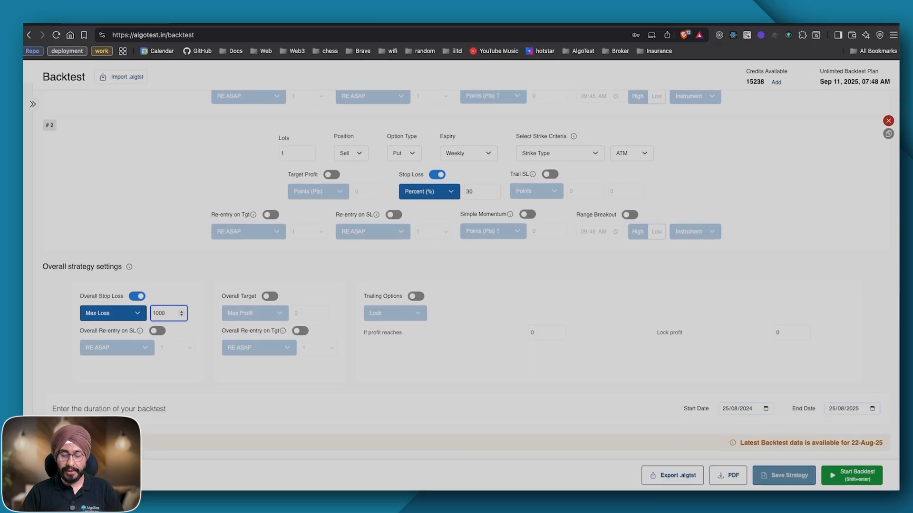
pyautogui.click(850, 475)
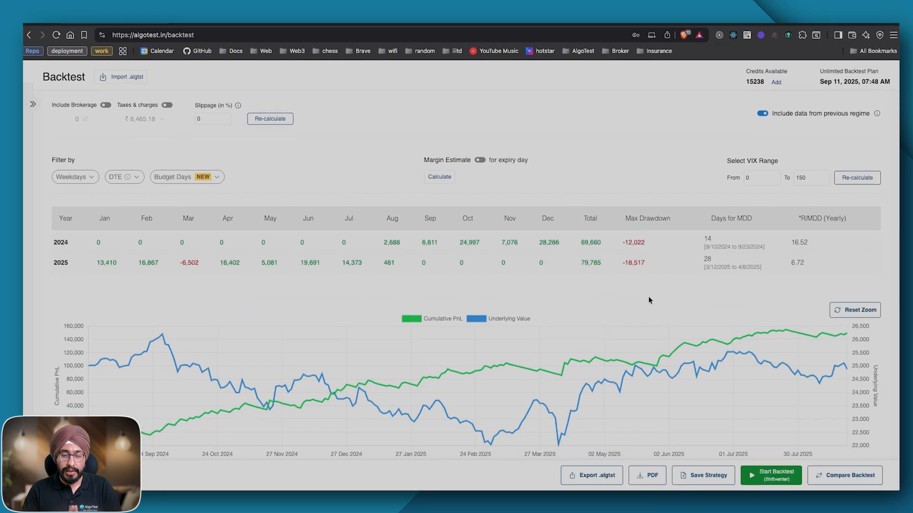
pyautogui.scroll(-3)
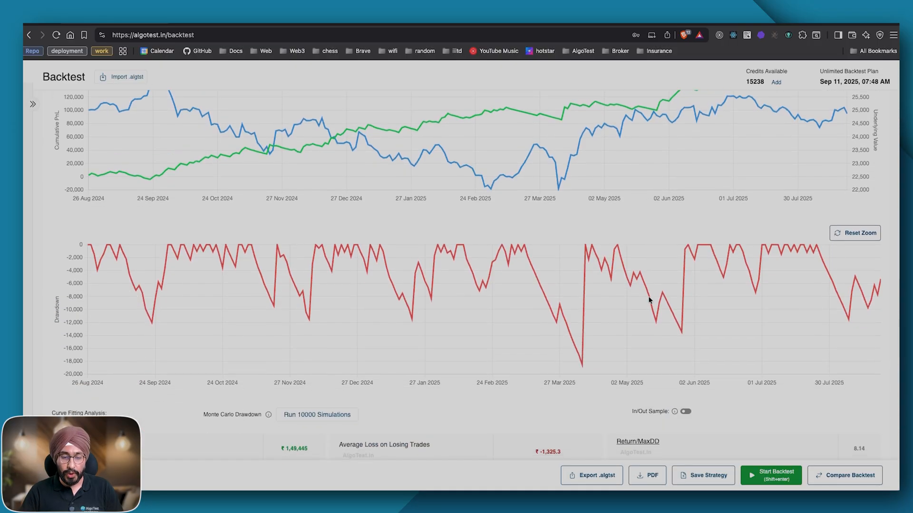
pyautogui.scroll(-3)
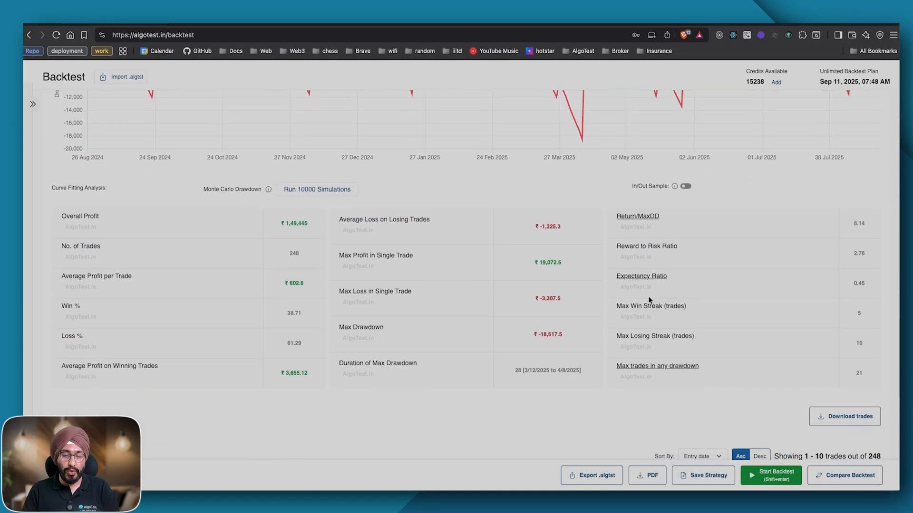
pyautogui.scroll(-3)
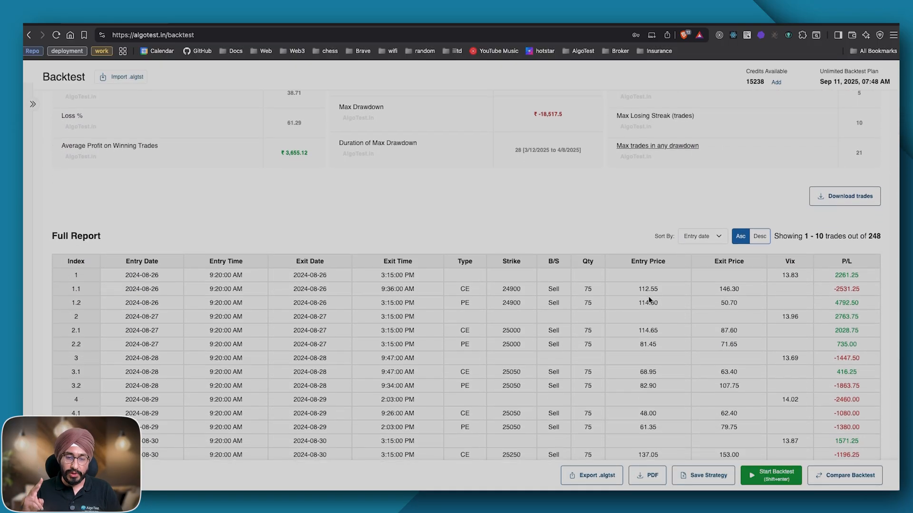
pyautogui.scroll(-3)
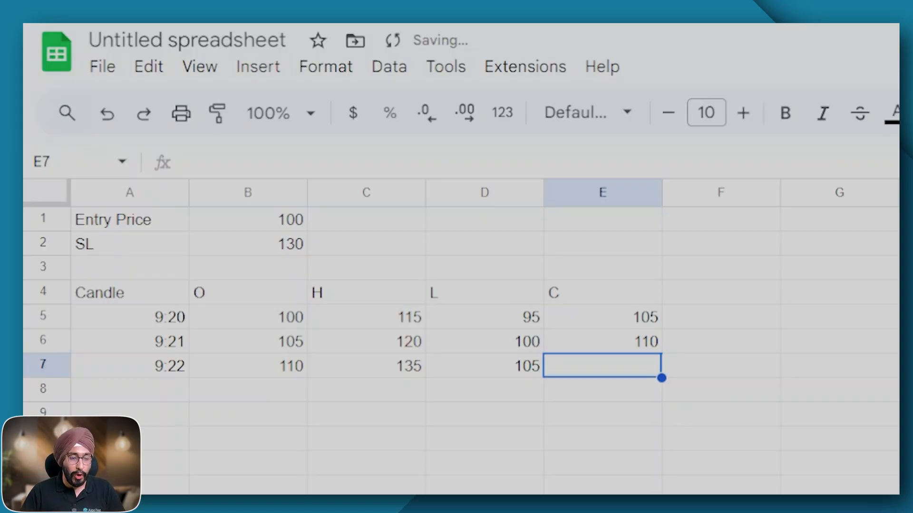
# - Enter 125 as the 9:22 close and select the 9:22 time and SL row
pyautogui.write('125')
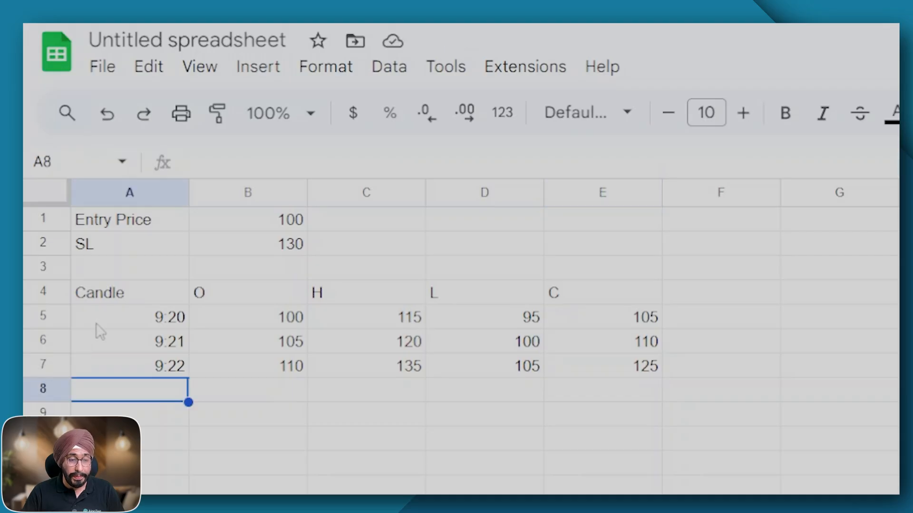
pyautogui.click(130, 366)
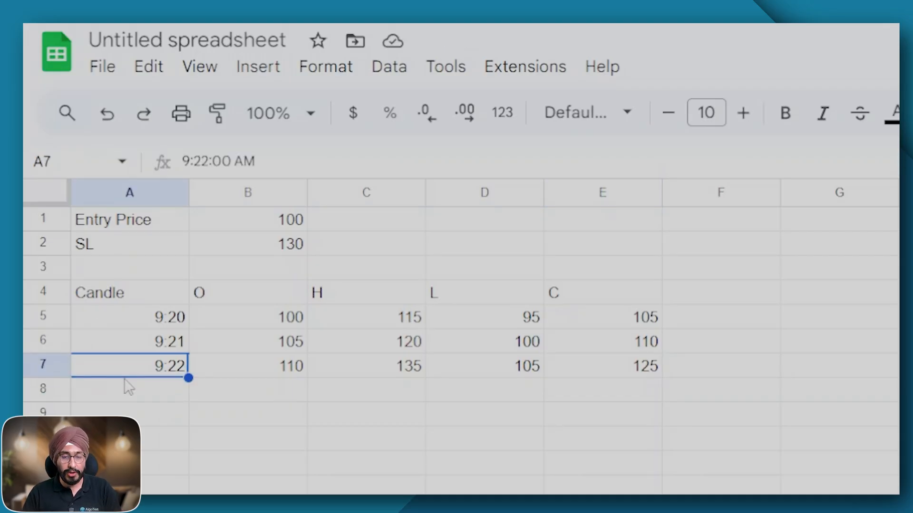
pyautogui.click(129, 316)
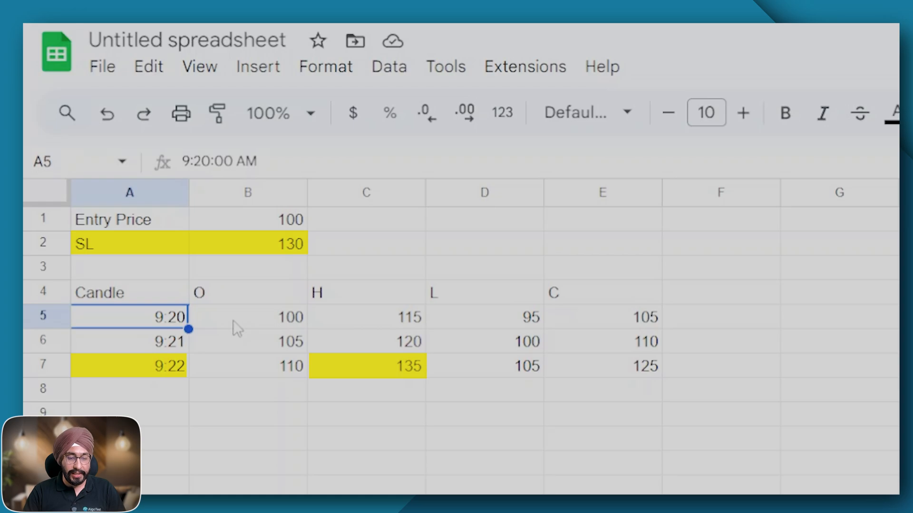
# - Select cells in the sheet for the No SL / SL Hit labels and LTP note
pyautogui.click(366, 366)
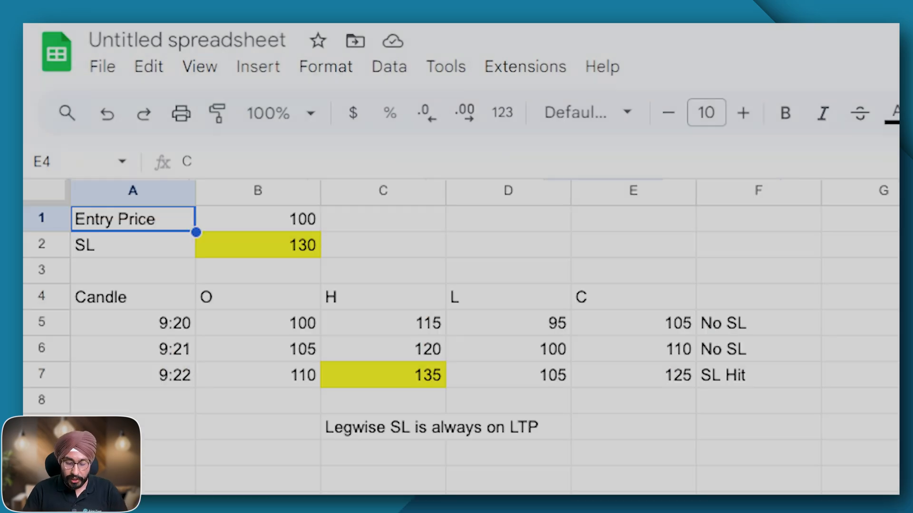
pyautogui.click(602, 293)
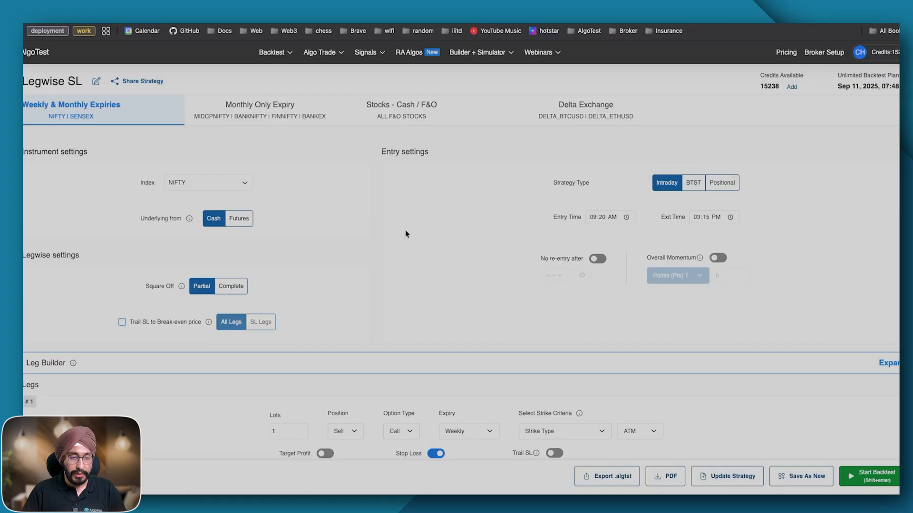
# - Search the Algo Trade dashboard for 'leg' and set up execution on Legwise SL
pyautogui.click(319, 52)
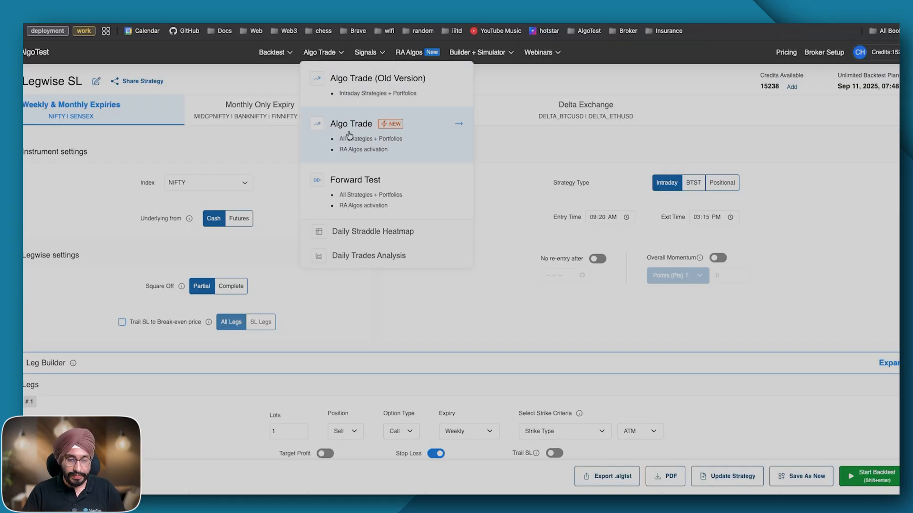
pyautogui.click(351, 124)
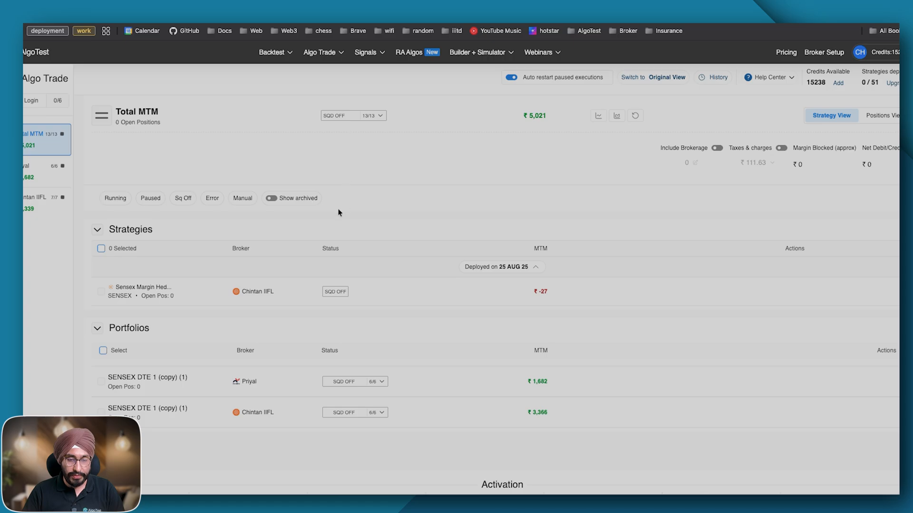
pyautogui.scroll(-3)
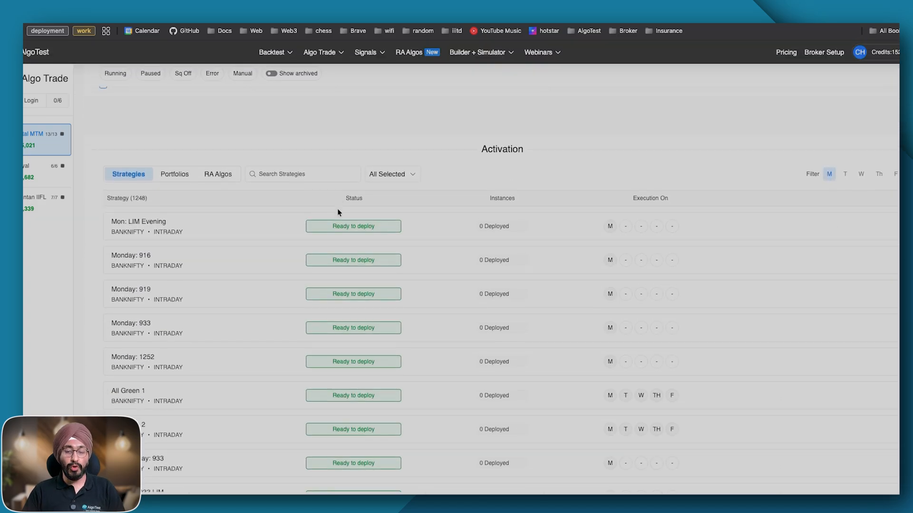
pyautogui.click(303, 174)
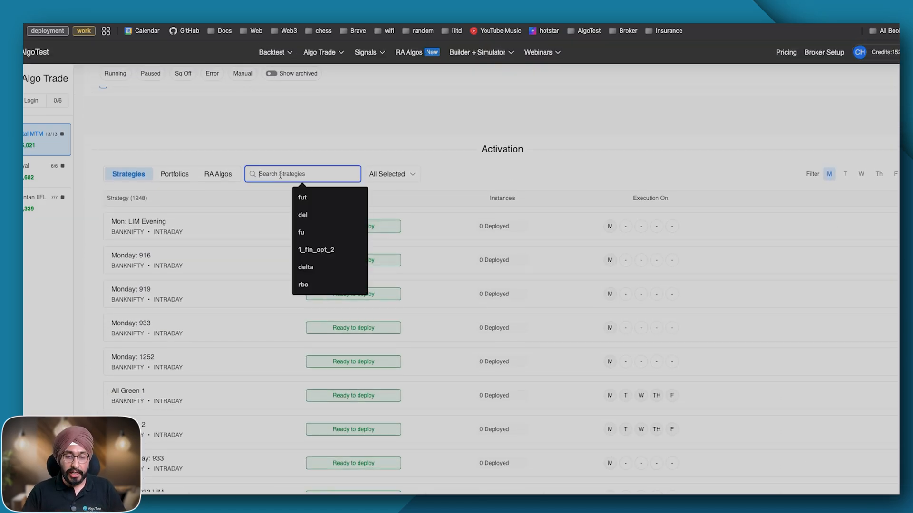
pyautogui.write('leg')
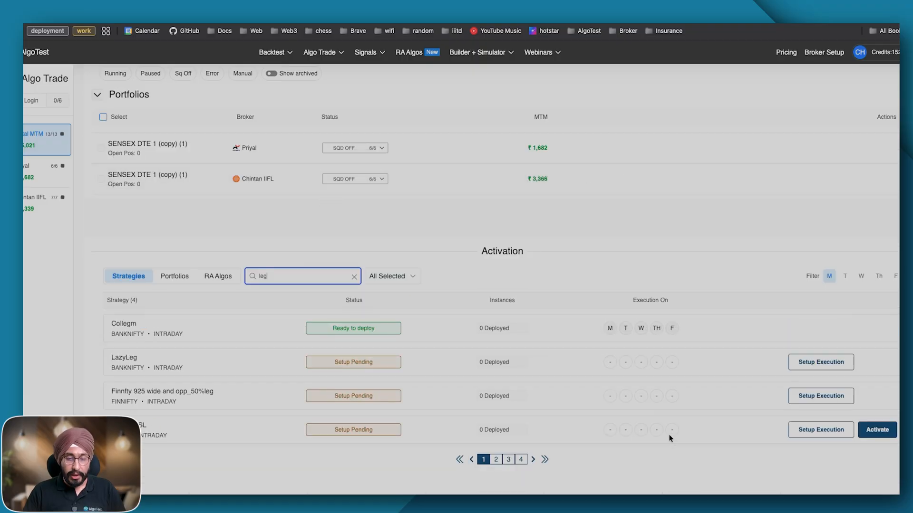
pyautogui.click(820, 430)
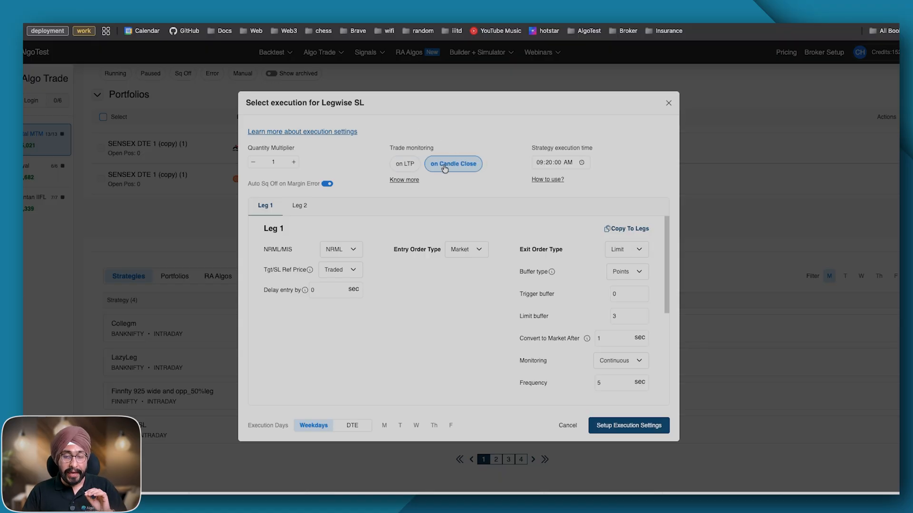
# - Switch Legwise SL trade monitoring from candle close to 'on LTP'
pyautogui.click(404, 163)
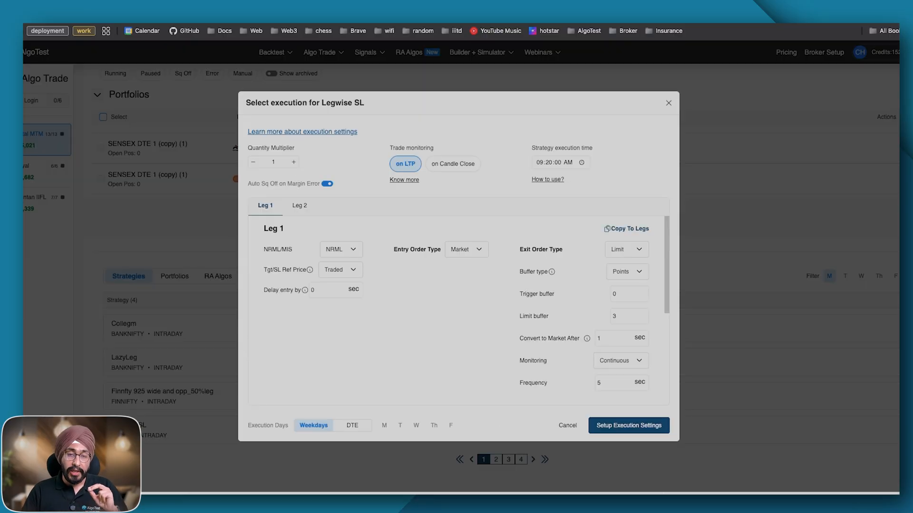
pyautogui.moveTo(208, 119)
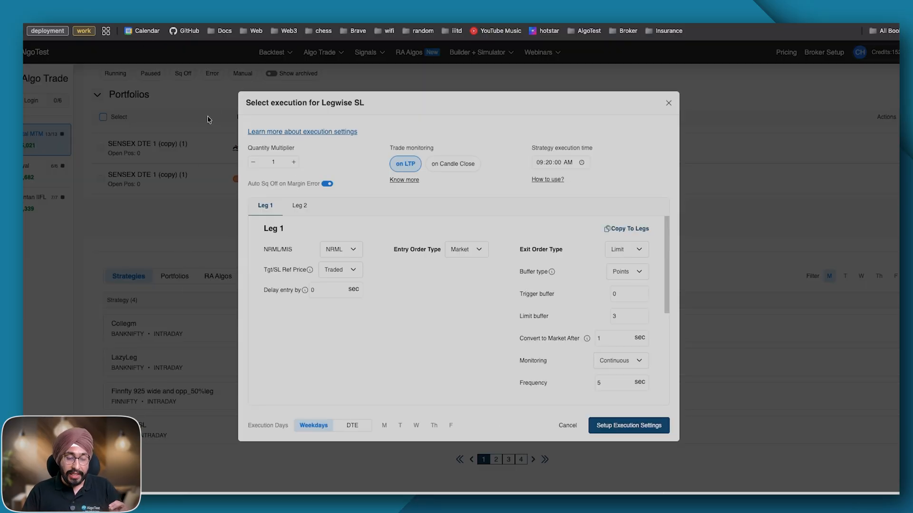
pyautogui.moveTo(161, 152)
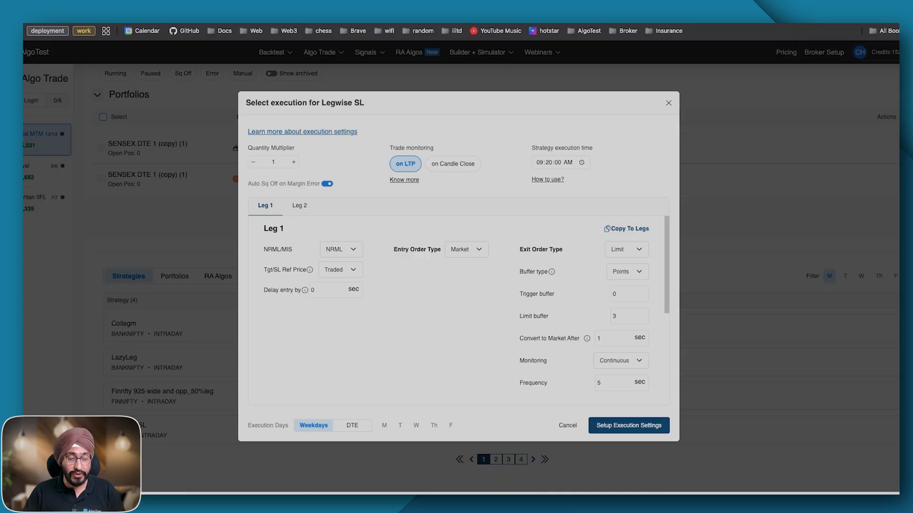
pyautogui.click(302, 131)
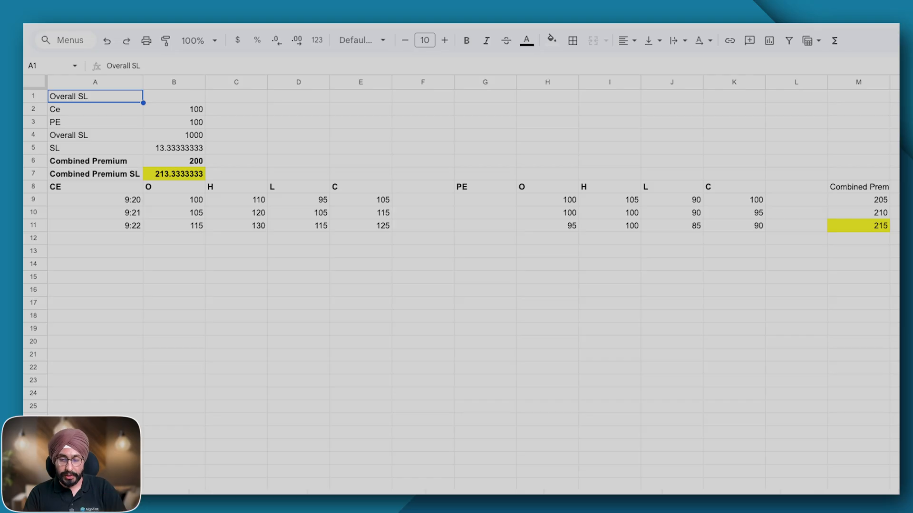
# - Select the 9:20 combined premium of 205 in column M
pyautogui.click(857, 200)
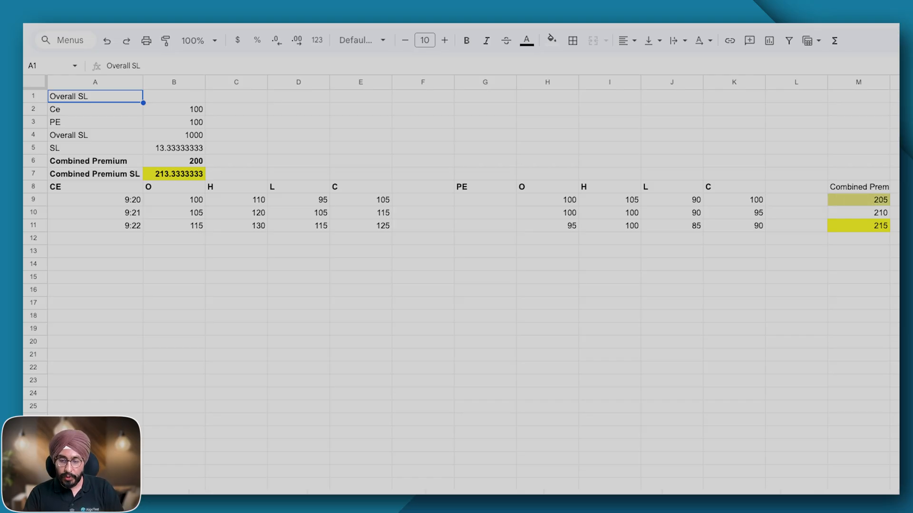